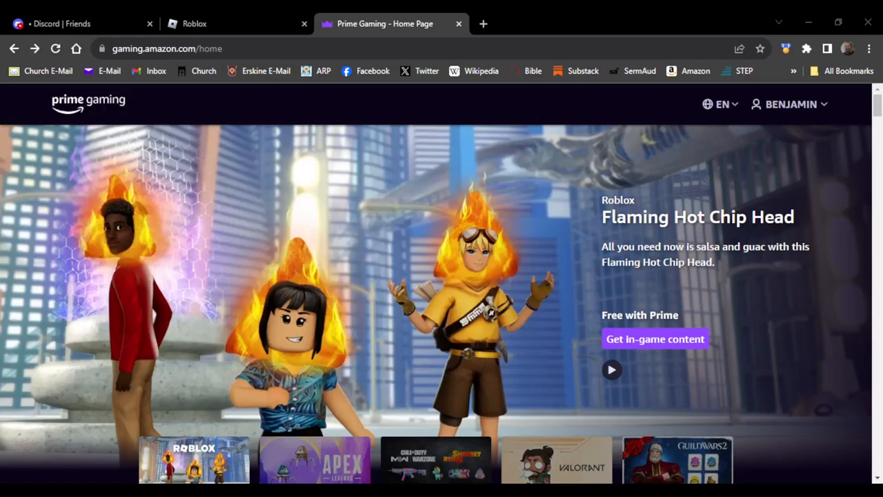
pyautogui.moveTo(500, 199)
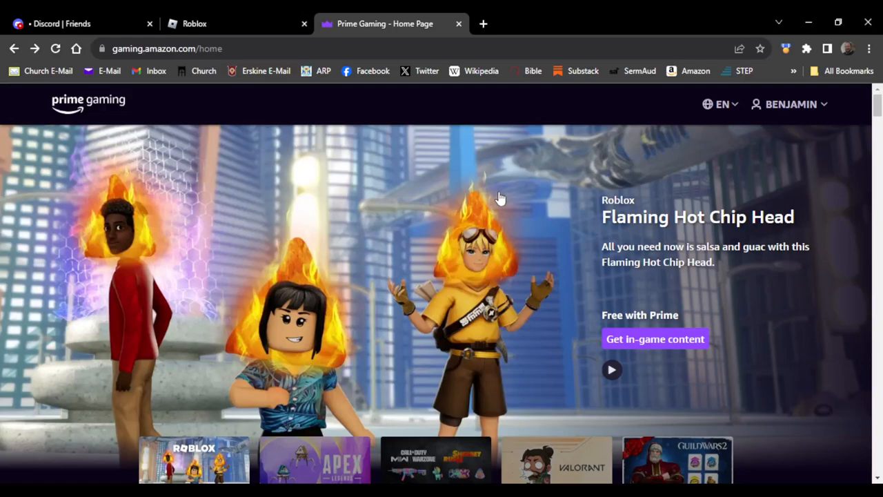
pyautogui.moveTo(57, 110)
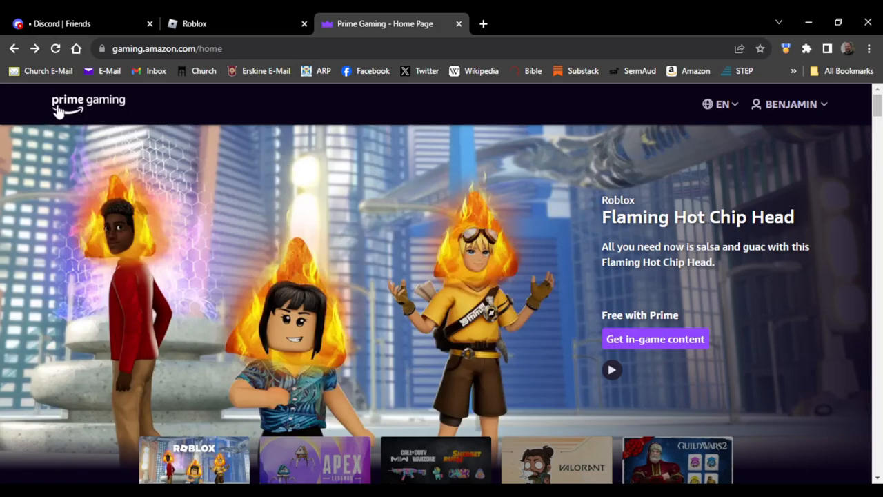
pyautogui.moveTo(847, 305)
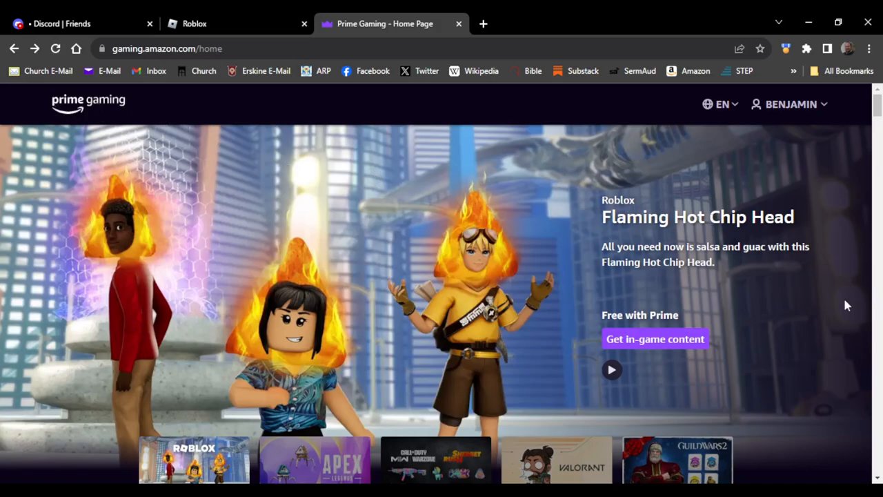
# Step: Run a Bing search for amazonprime and reach the Amazon Prime page on amazon.com
pyautogui.scroll(-3)
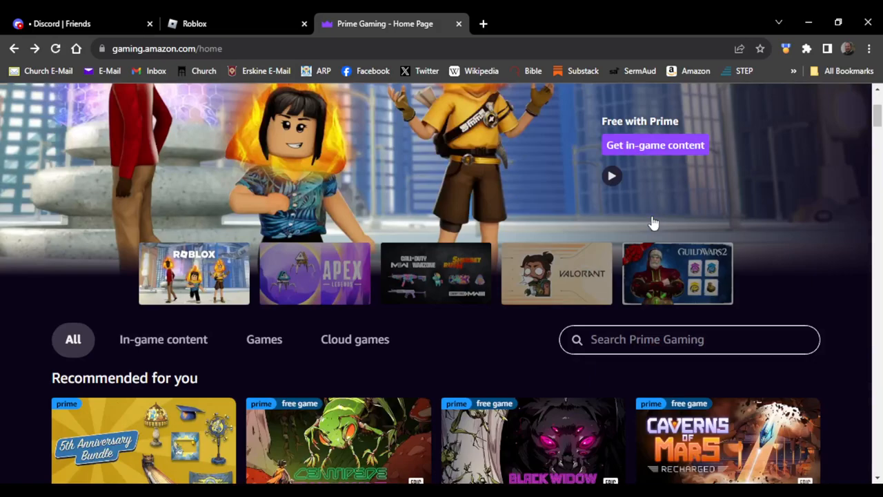
pyautogui.scroll(3)
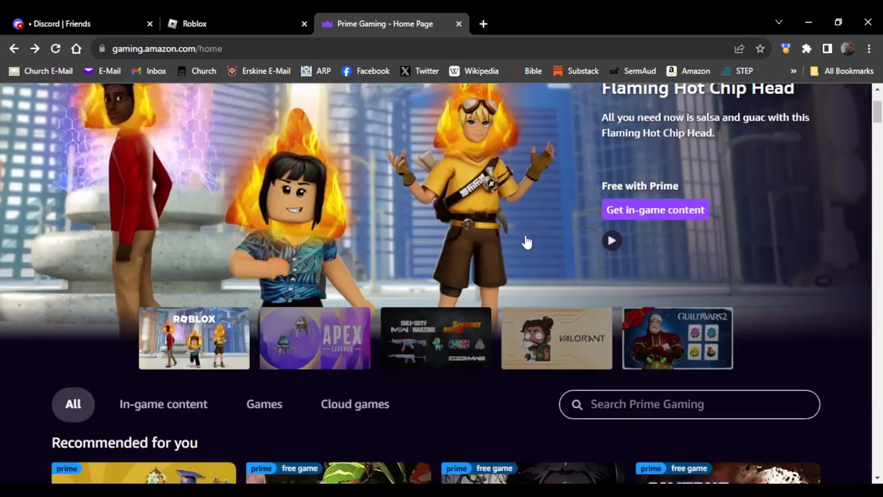
pyautogui.scroll(3)
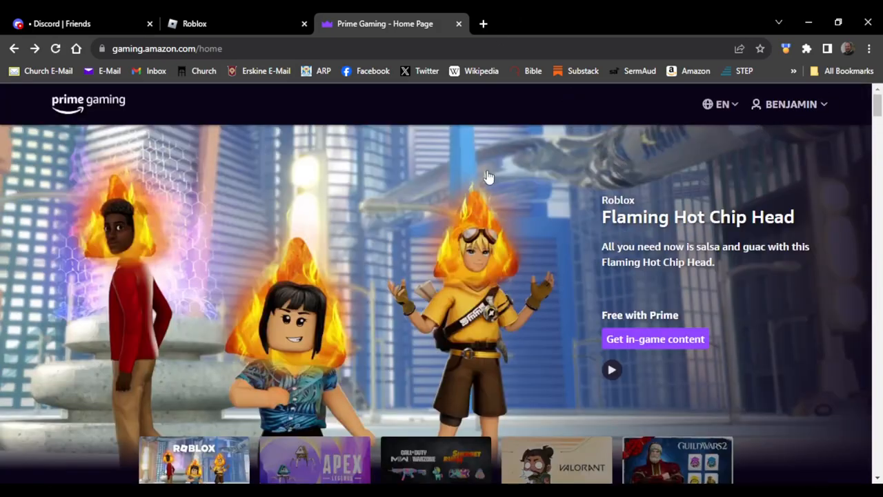
pyautogui.moveTo(601, 147)
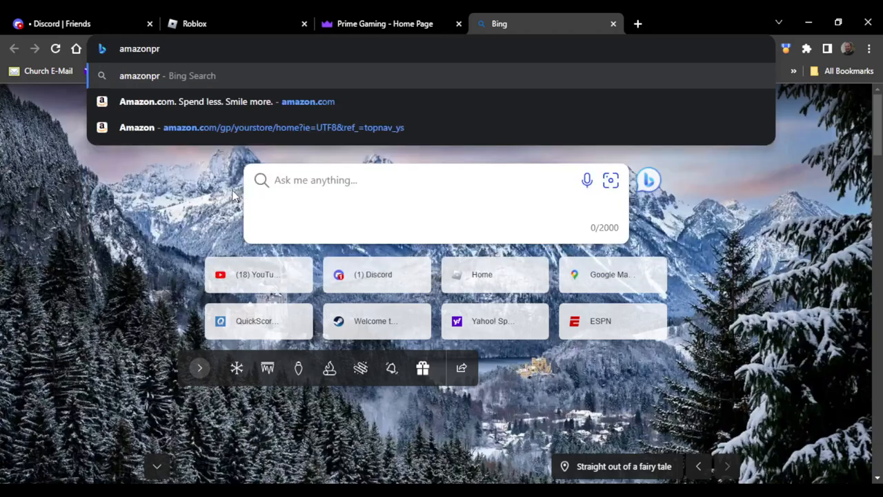
pyautogui.press('Return')
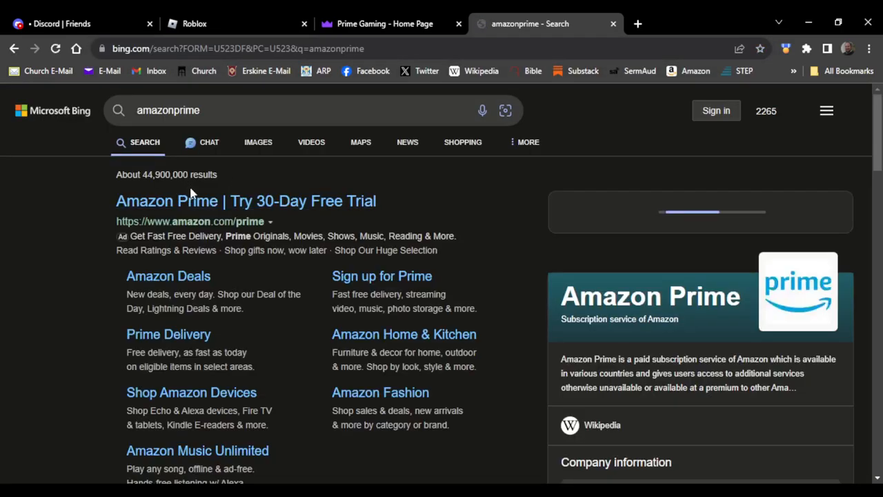
pyautogui.scroll(-3)
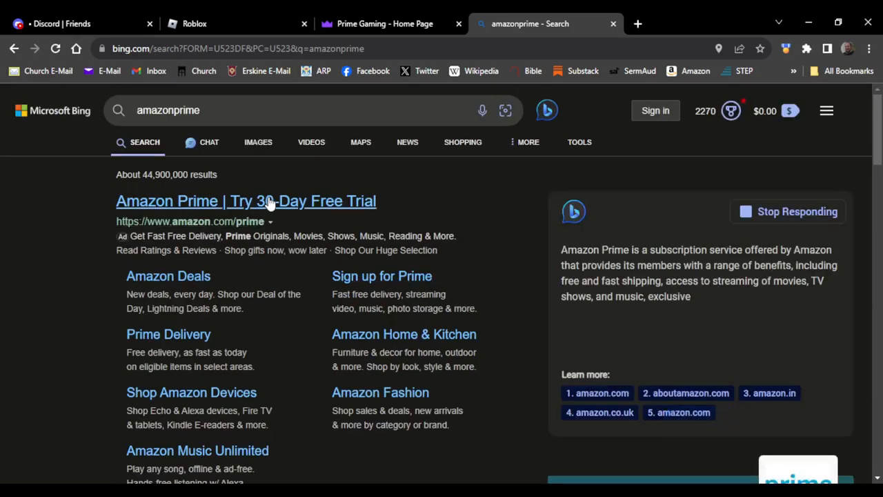
pyautogui.scroll(-3)
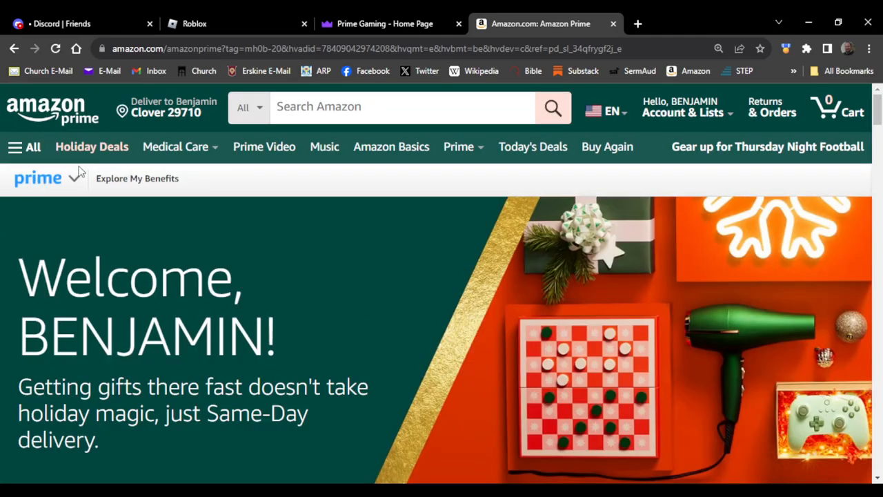
pyautogui.click(400, 107)
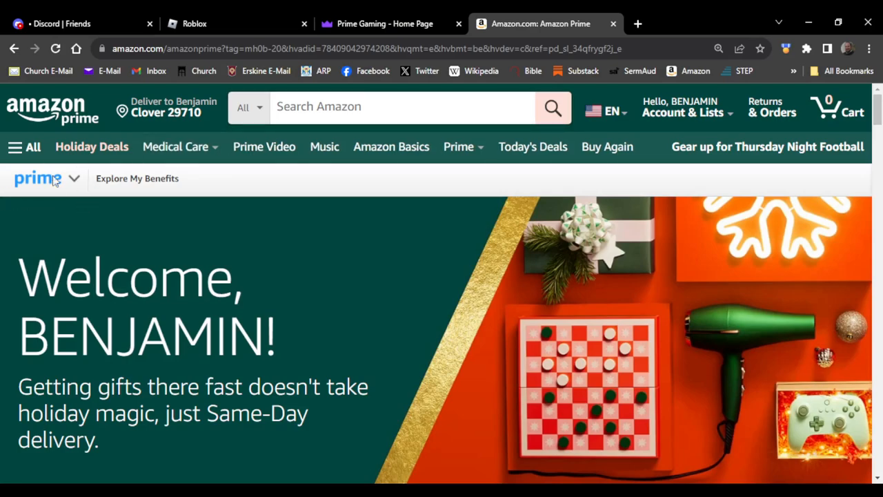
pyautogui.moveTo(323, 147)
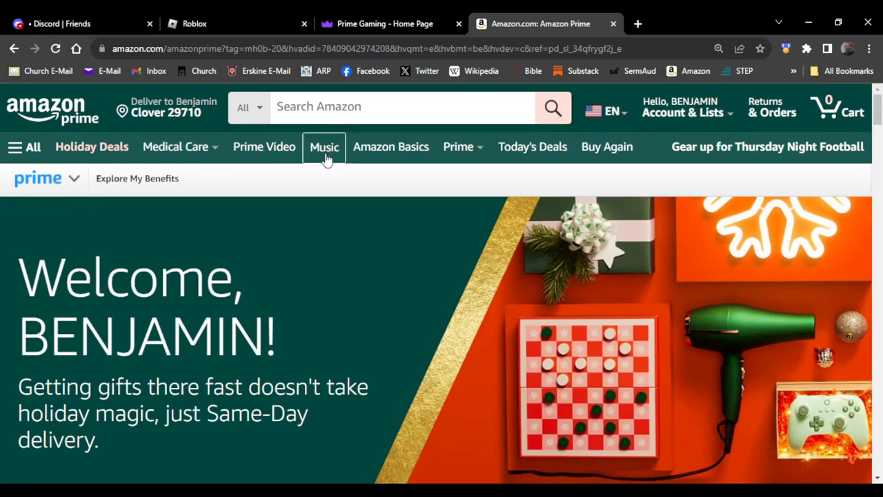
pyautogui.moveTo(353, 268)
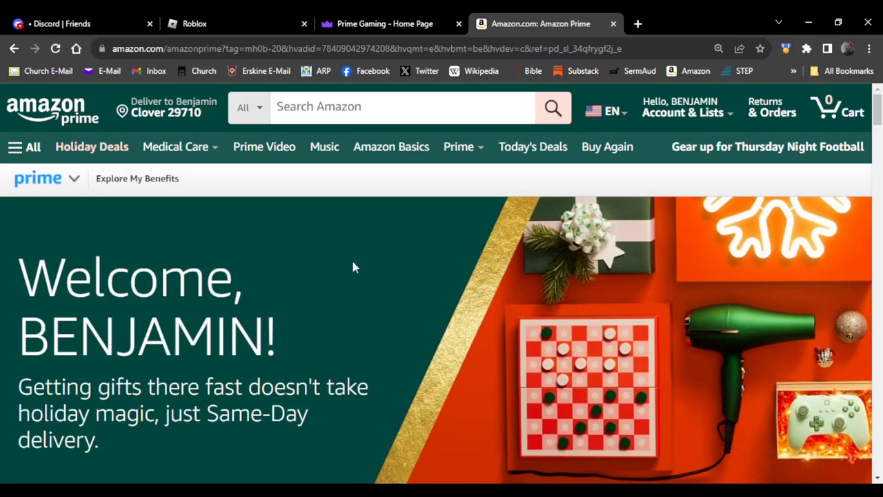
pyautogui.scroll(-3)
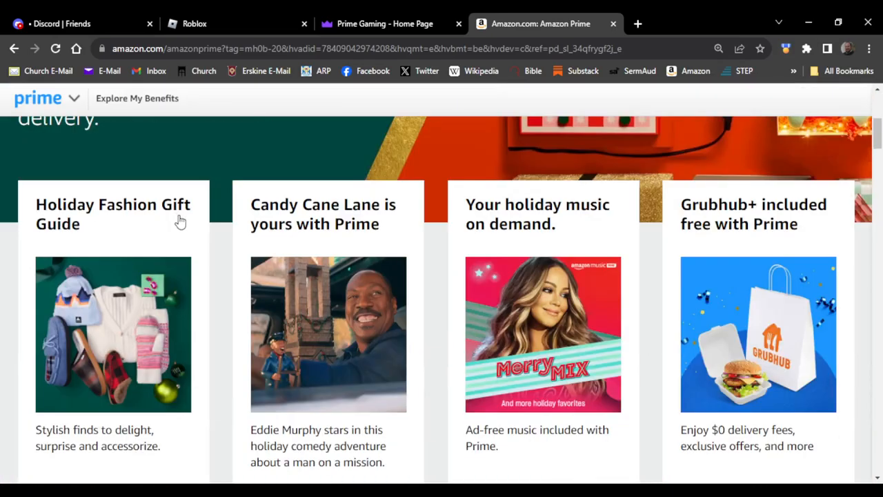
pyautogui.scroll(3)
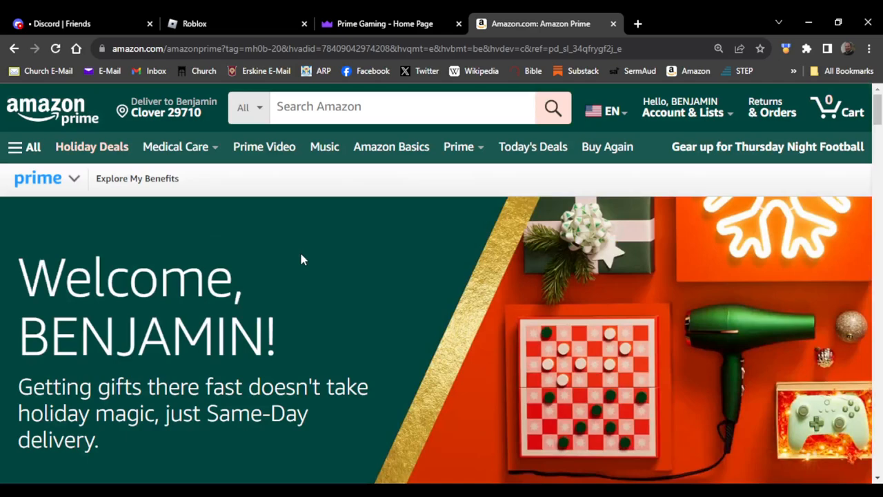
pyautogui.moveTo(292, 241)
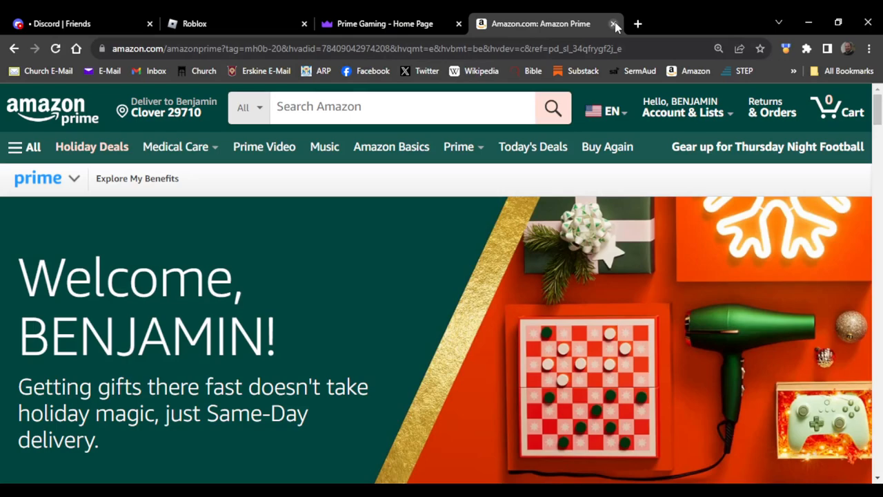
# Step: Review the Flaming Hot Chip Head offer's 'You collected this' code, then go to Roblox's Redeem Codes page
pyautogui.click(613, 23)
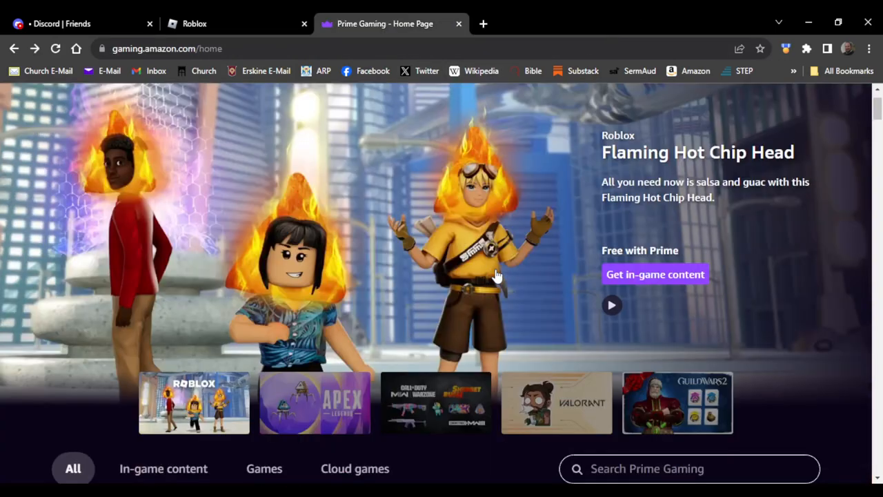
pyautogui.click(654, 273)
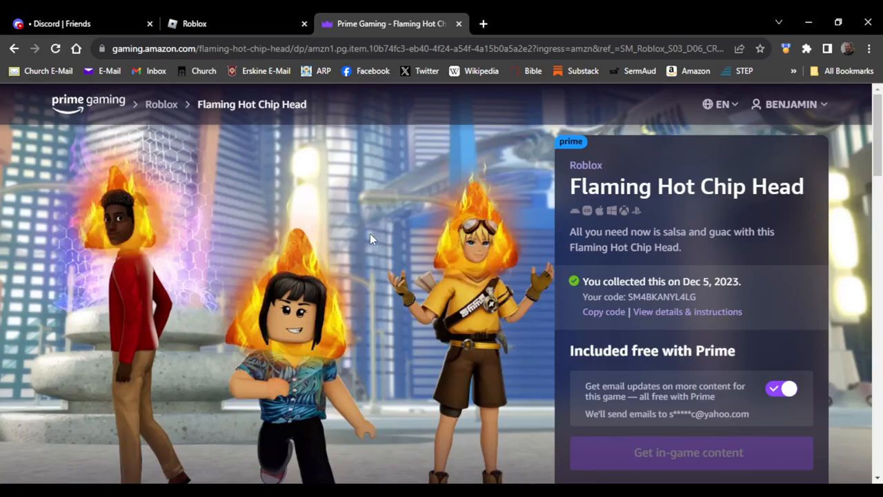
pyautogui.scroll(-3)
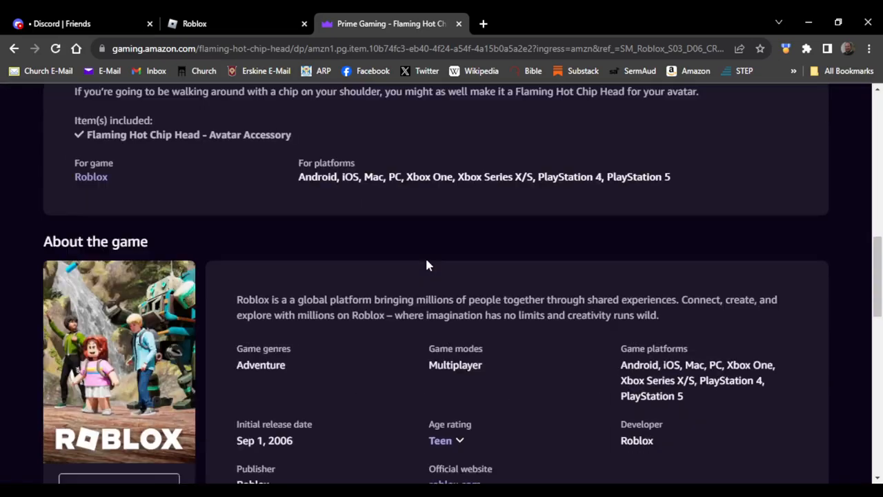
pyautogui.scroll(-3)
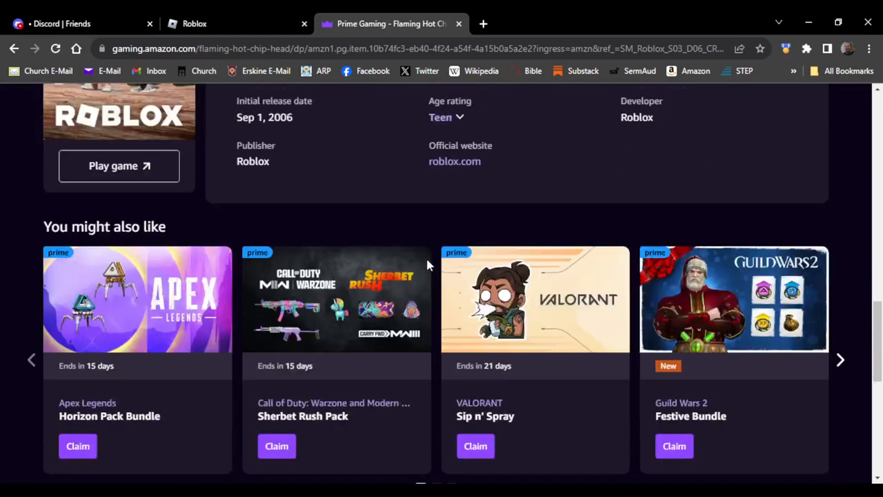
pyautogui.scroll(3)
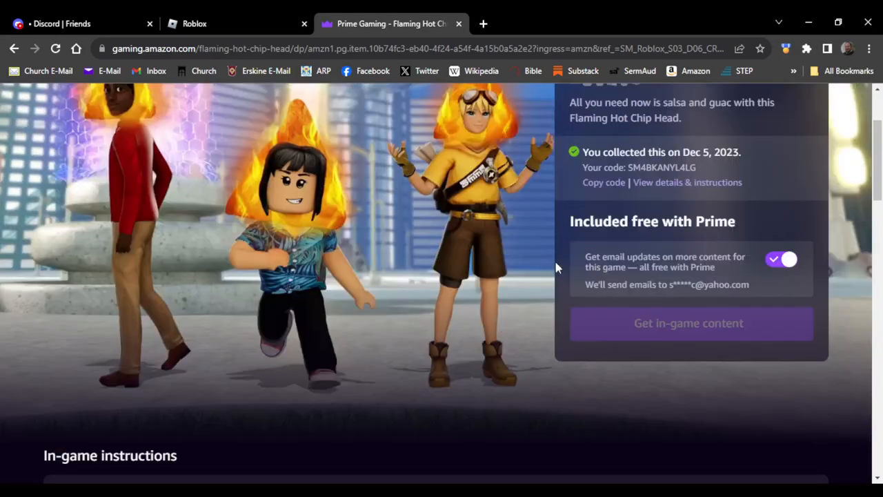
pyautogui.moveTo(476, 240)
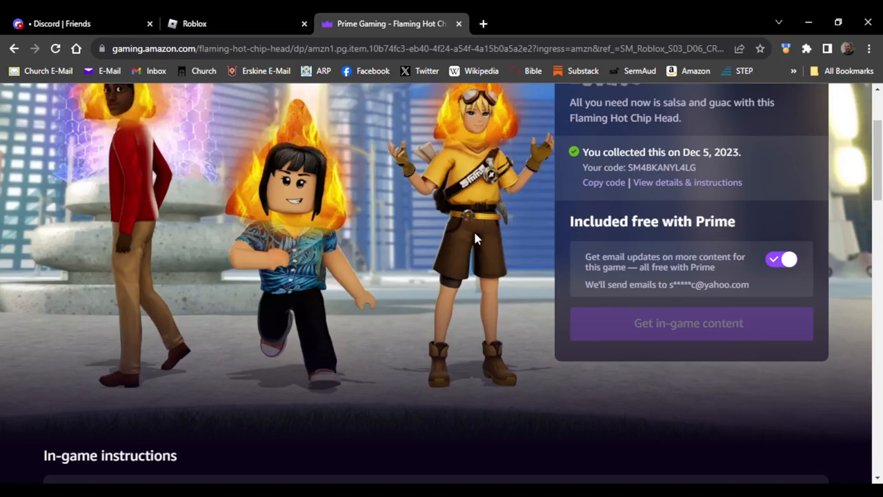
pyautogui.scroll(3)
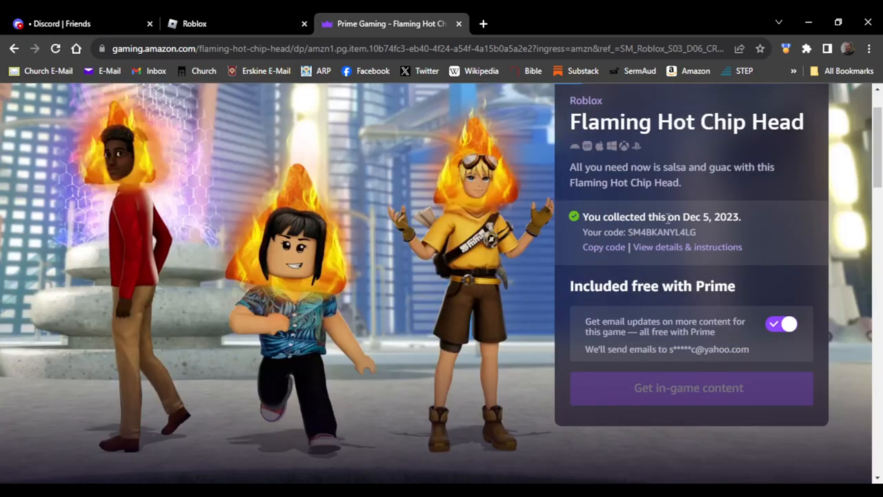
pyautogui.click(193, 24)
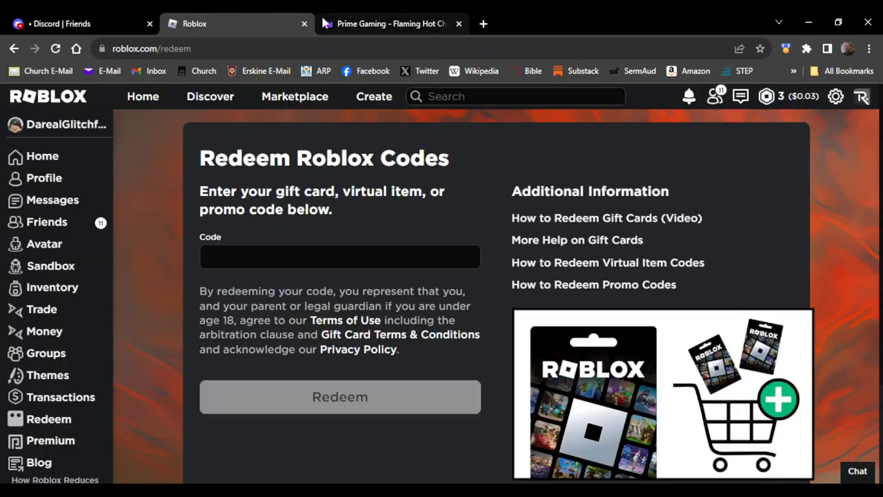
pyautogui.click(389, 22)
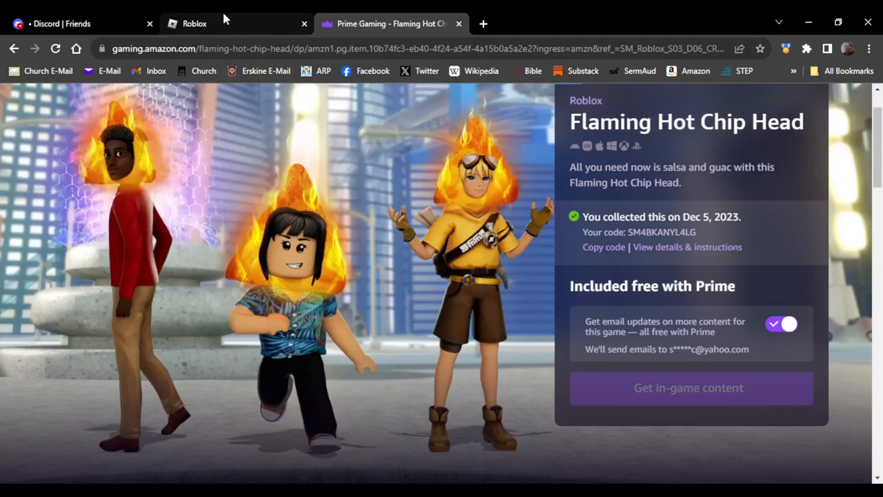
pyautogui.moveTo(265, 27)
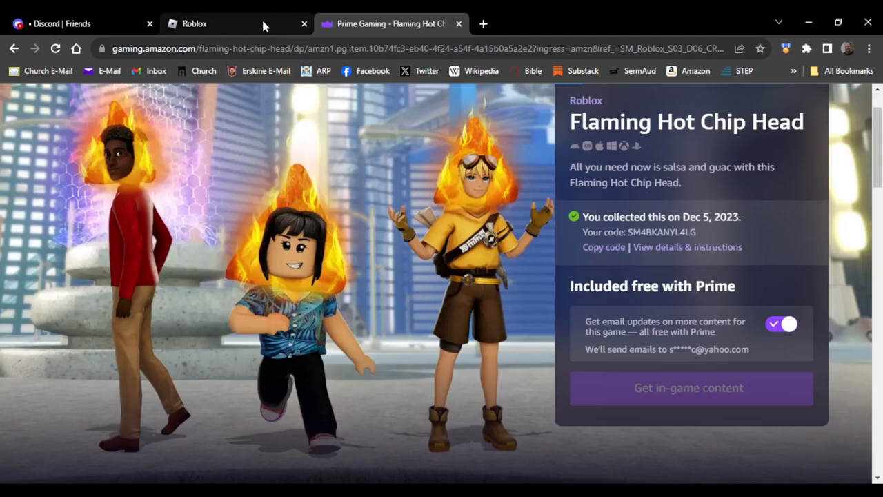
pyautogui.click(193, 23)
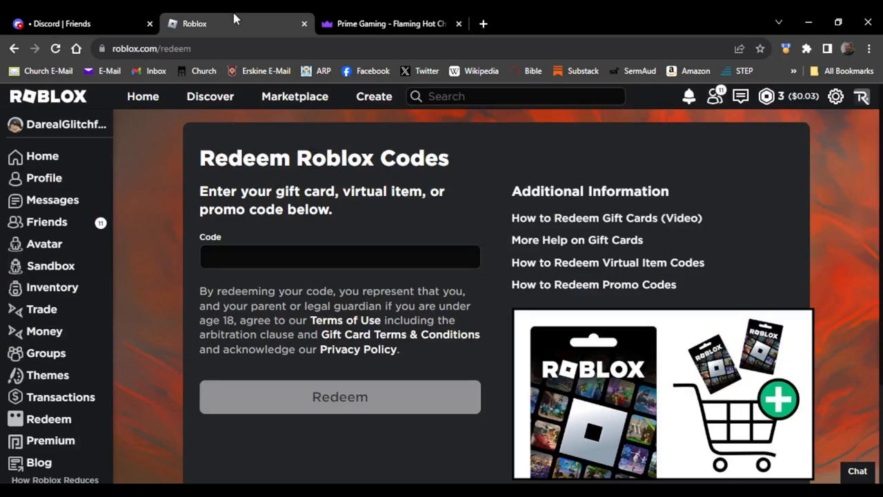
pyautogui.click(340, 257)
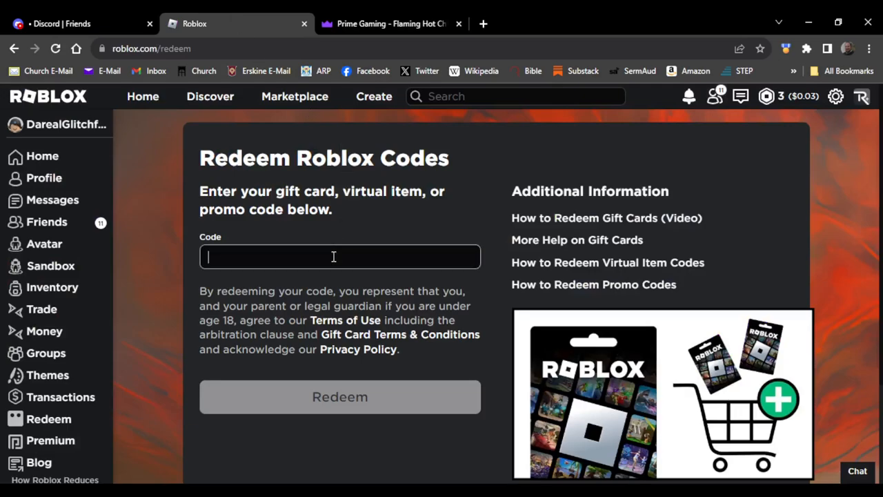
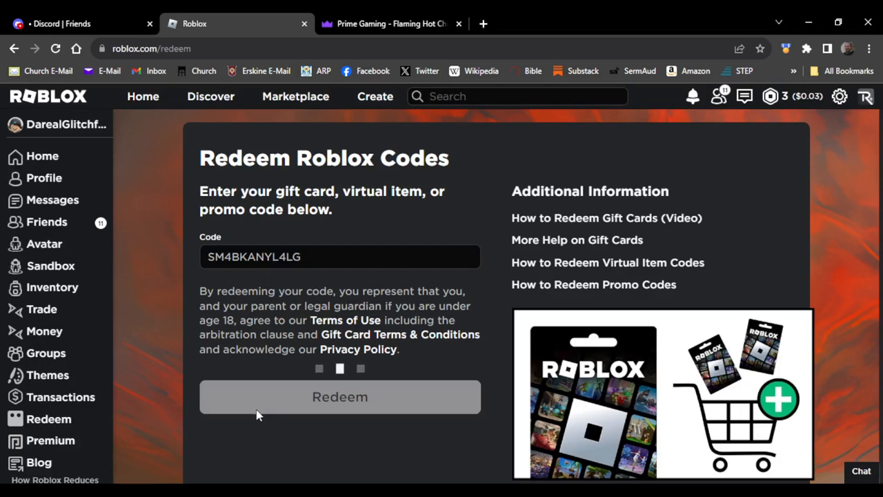
pyautogui.click(339, 396)
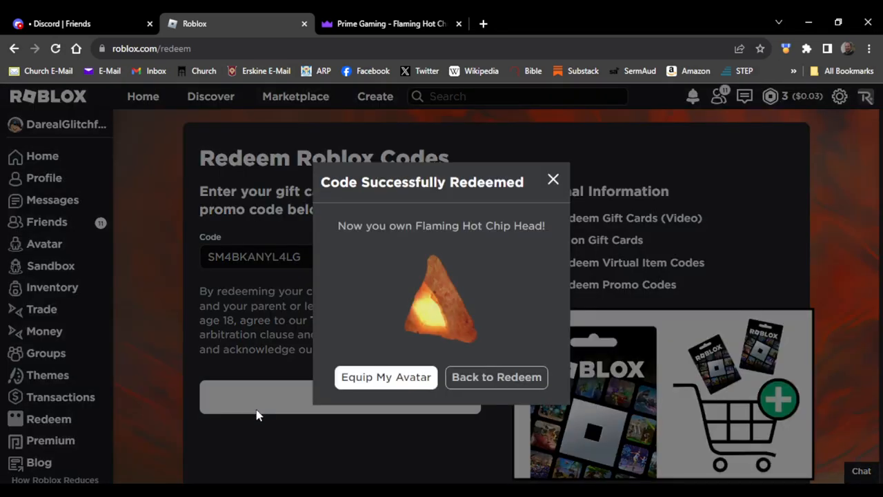
pyautogui.click(386, 377)
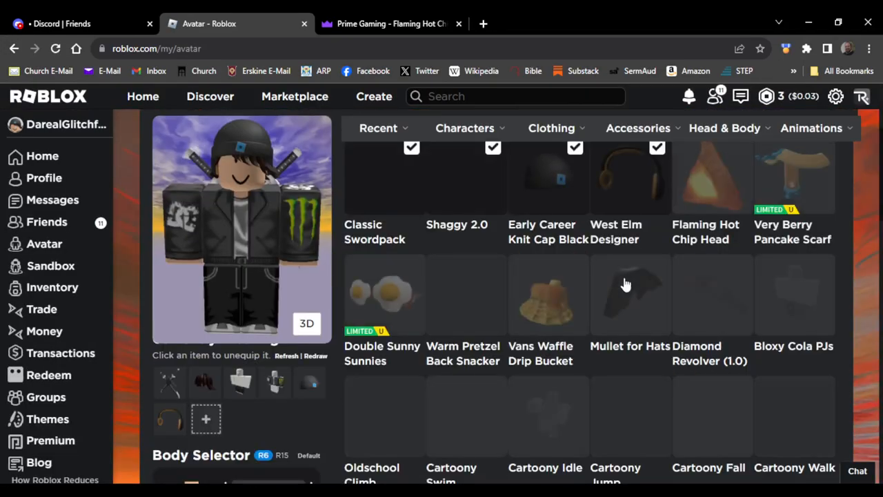
# Step: Confirm Flaming Hot Chip Head is worn under Recent and go to its item details
pyautogui.scroll(3)
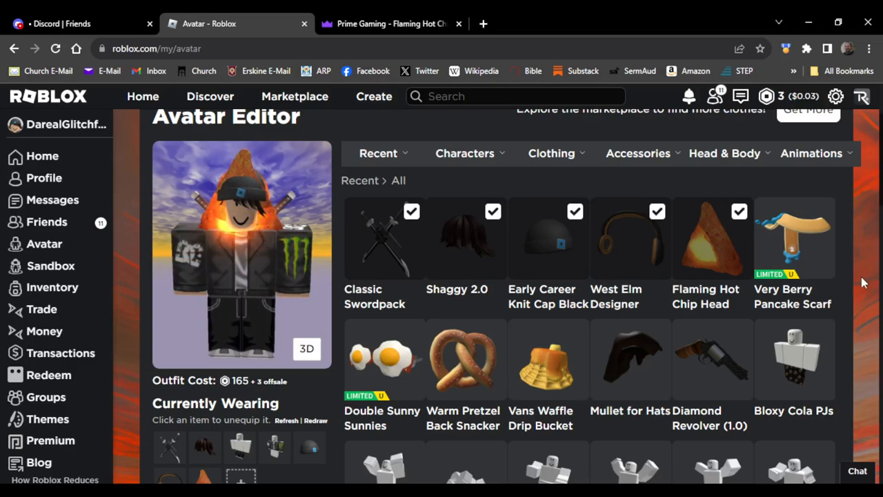
pyautogui.moveTo(698, 259)
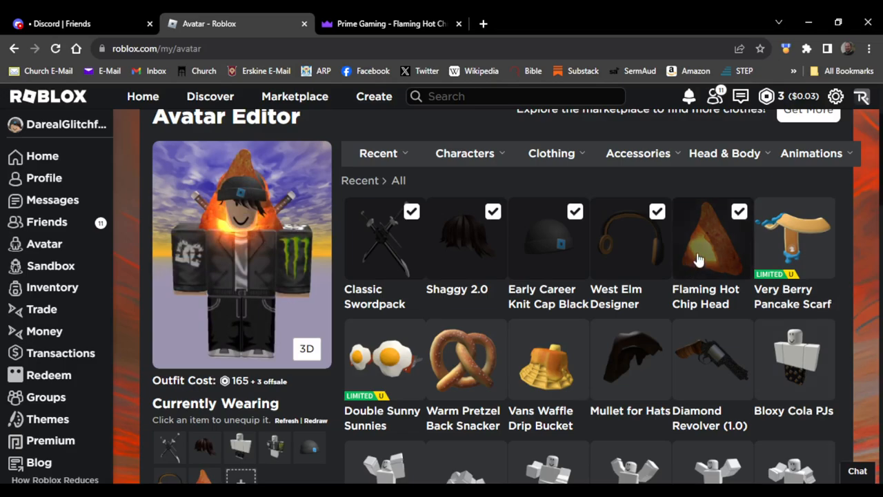
pyautogui.moveTo(699, 257)
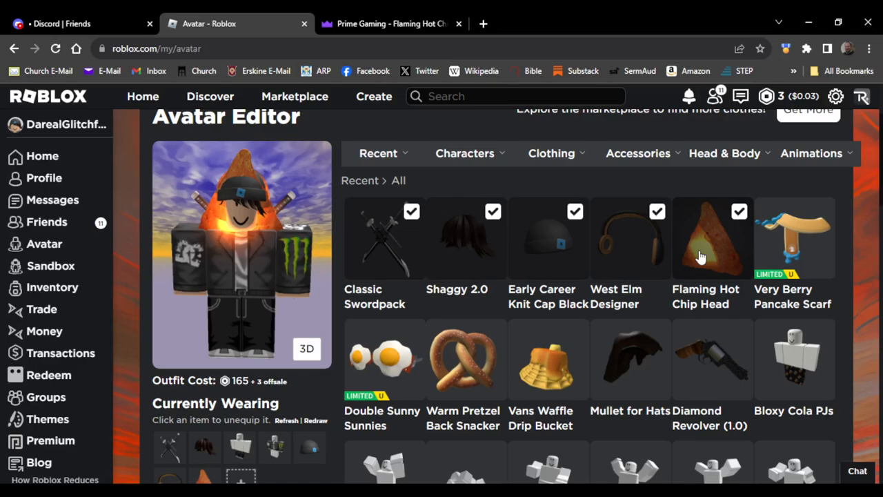
pyautogui.click(712, 237)
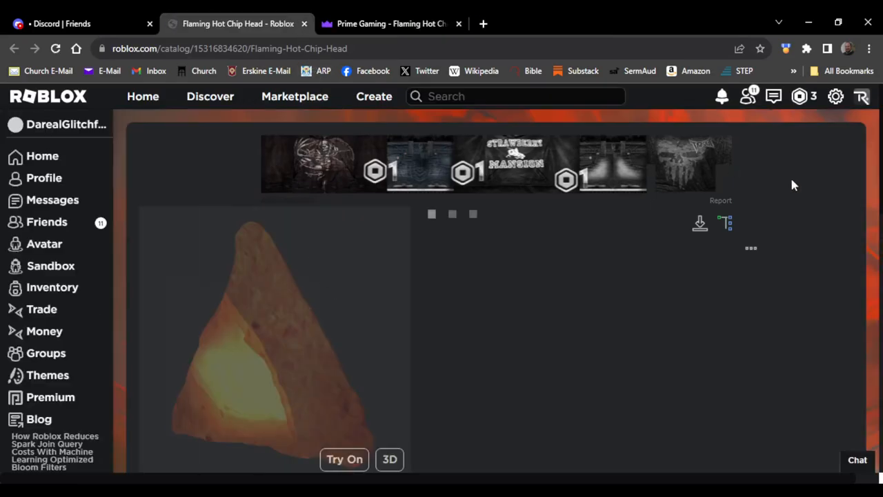
# Step: View the Flaming Hot Chip Head catalog details showing Item Owned
pyautogui.scroll(-3)
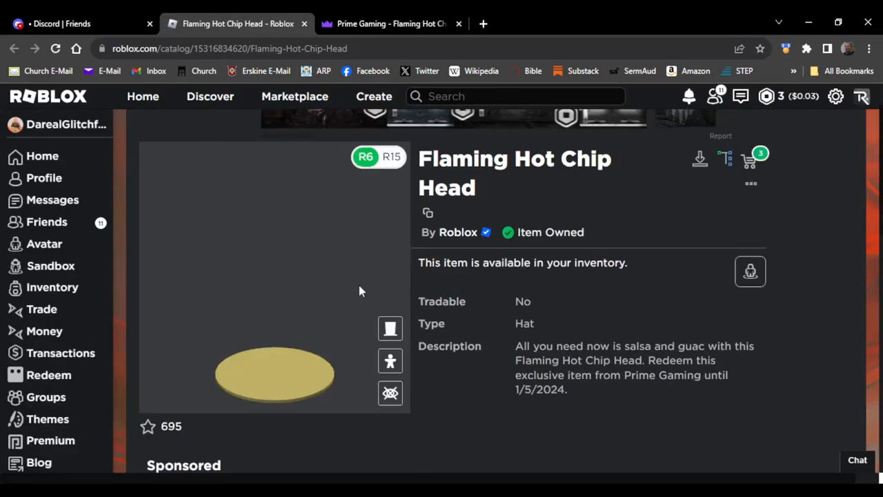